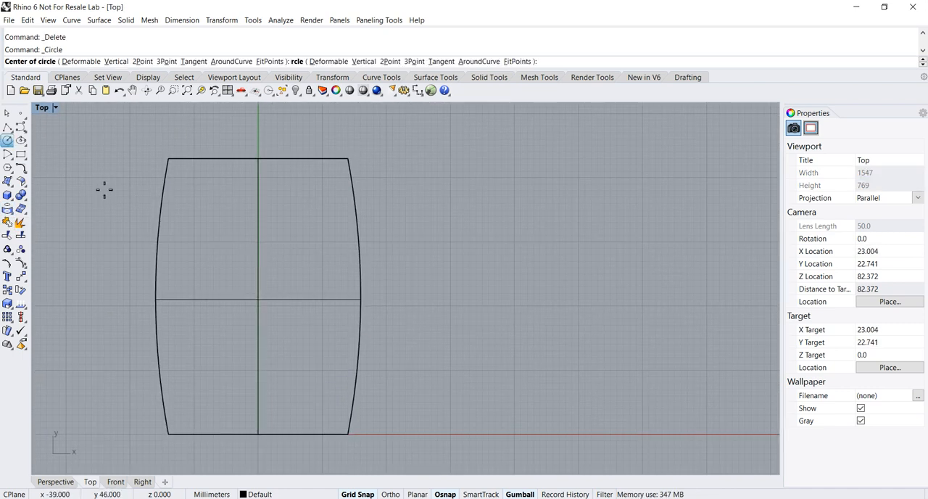
# Draw a radius-8 circle in the Top viewport beneath the arched surface.
pyautogui.click(258, 241)
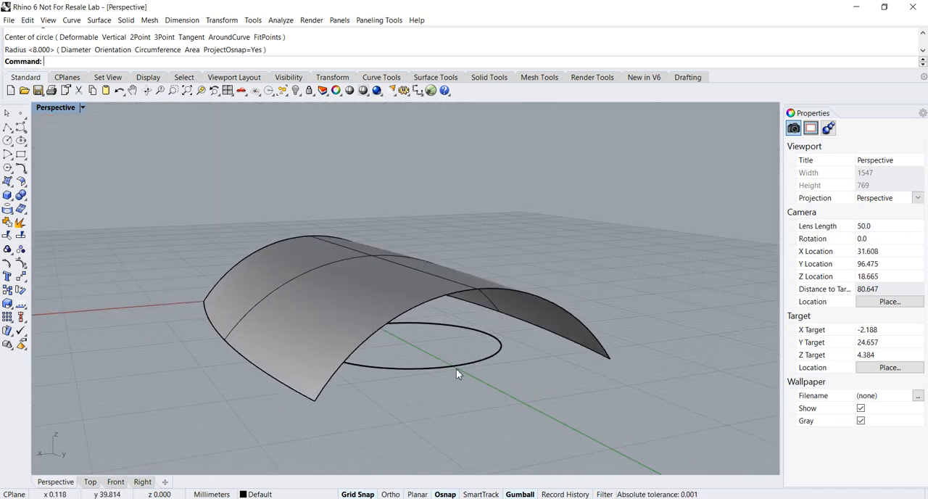
pyautogui.click(428, 355)
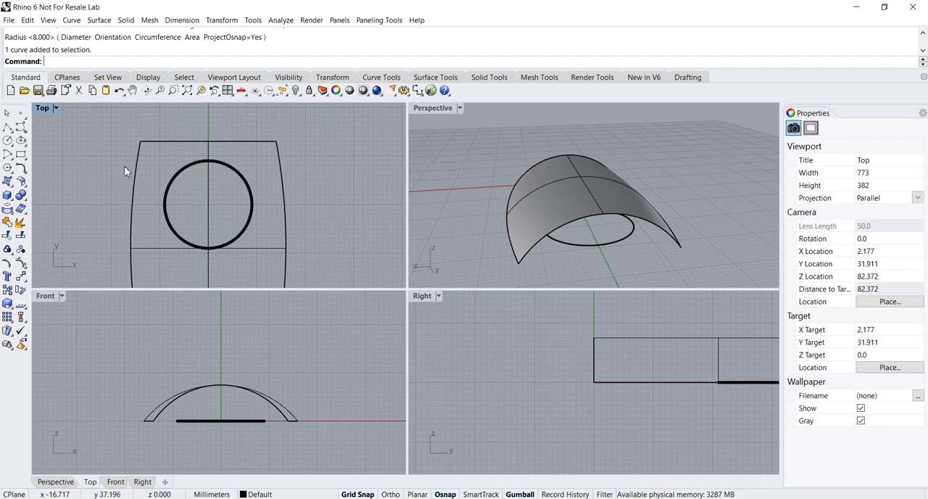
pyautogui.moveTo(194, 253)
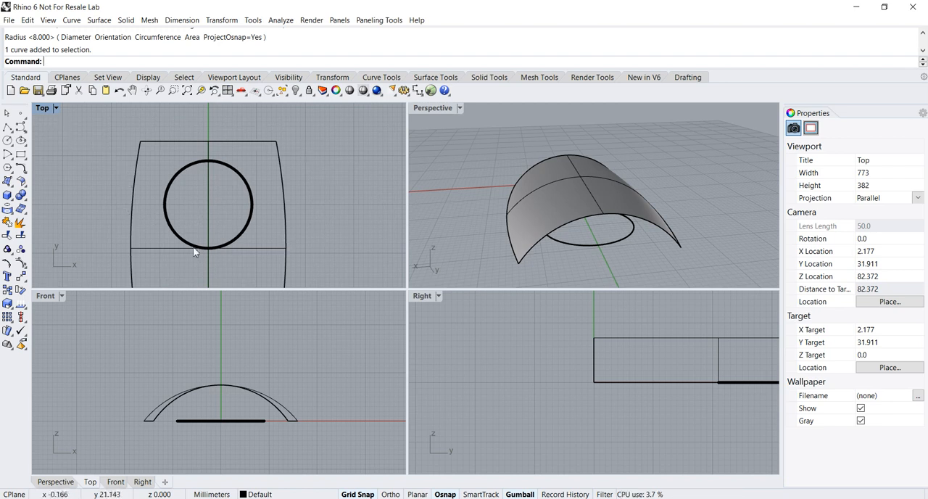
pyautogui.moveTo(105, 195)
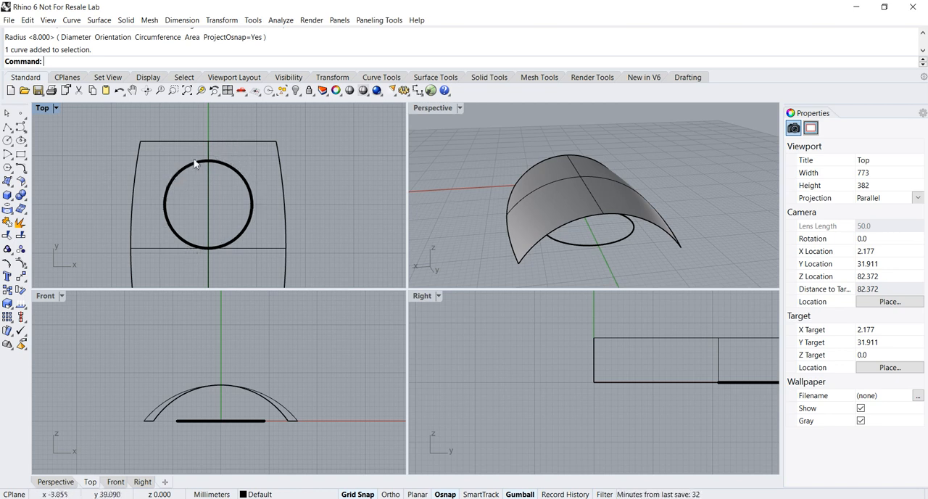
pyautogui.moveTo(172, 196)
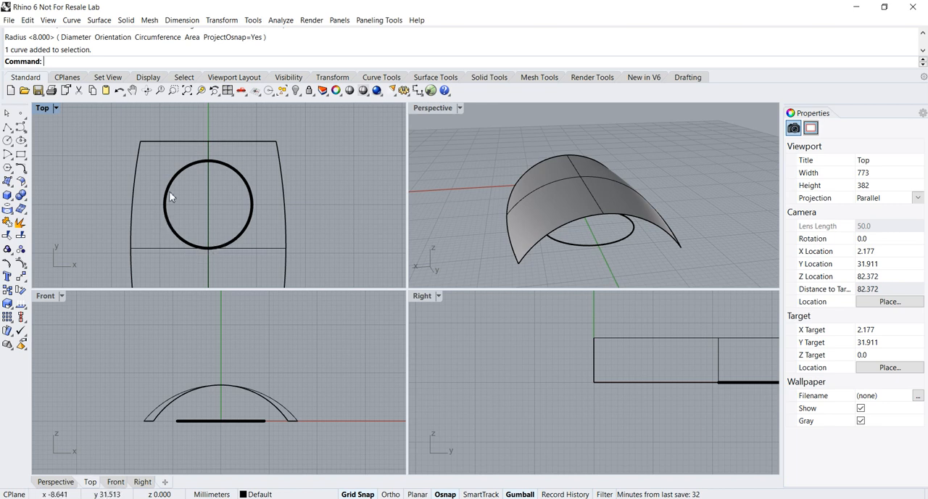
pyautogui.moveTo(145, 210)
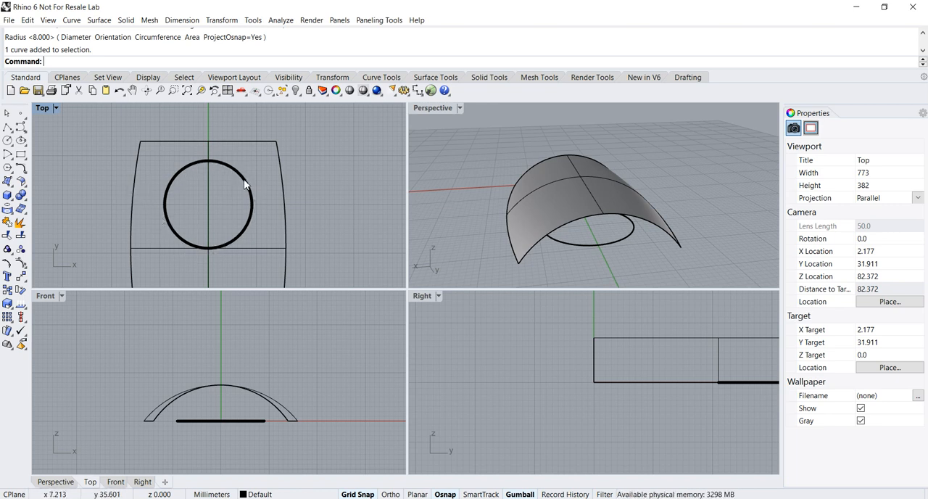
pyautogui.moveTo(210, 198)
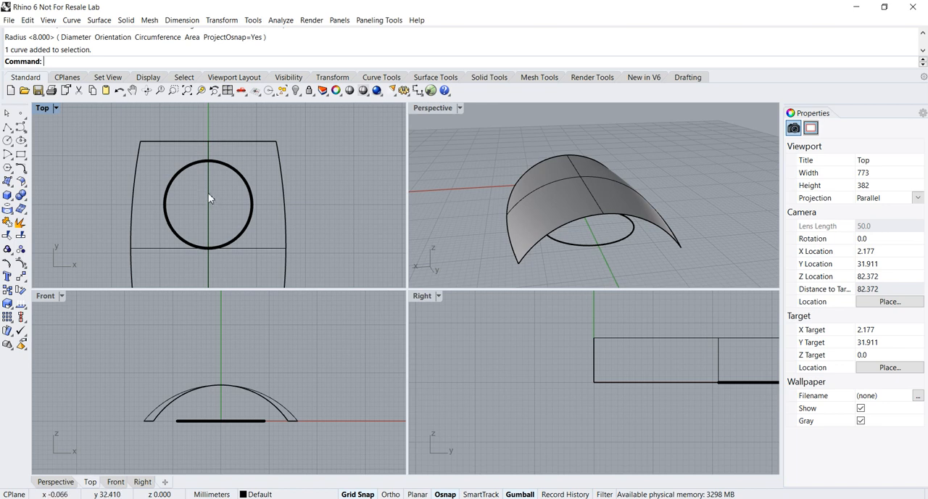
pyautogui.moveTo(131, 149)
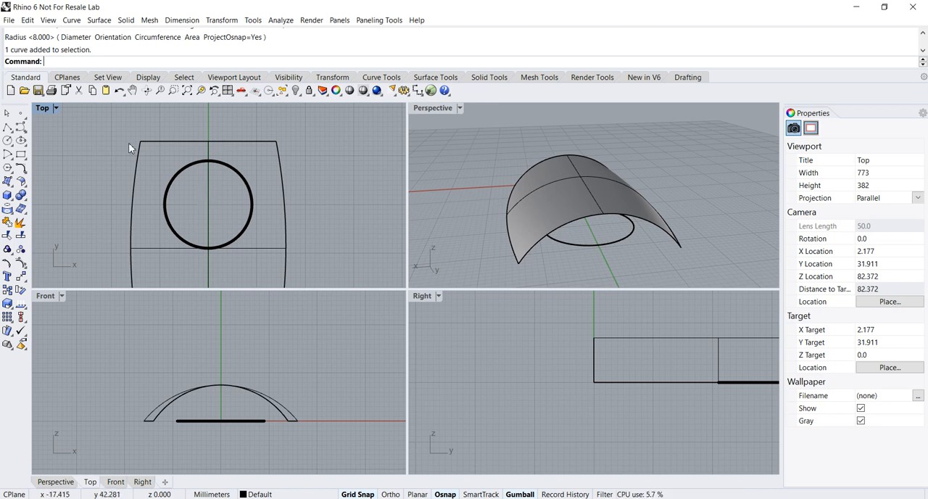
pyautogui.moveTo(313, 193)
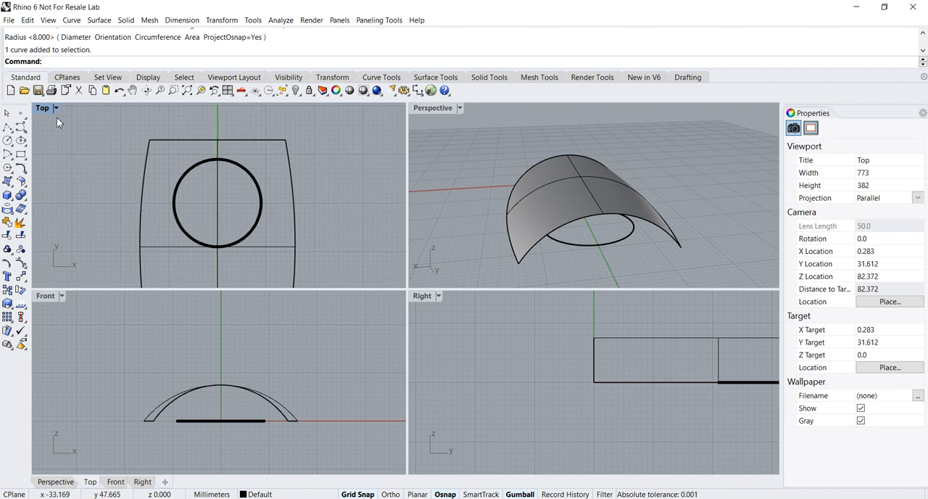
pyautogui.moveTo(54, 307)
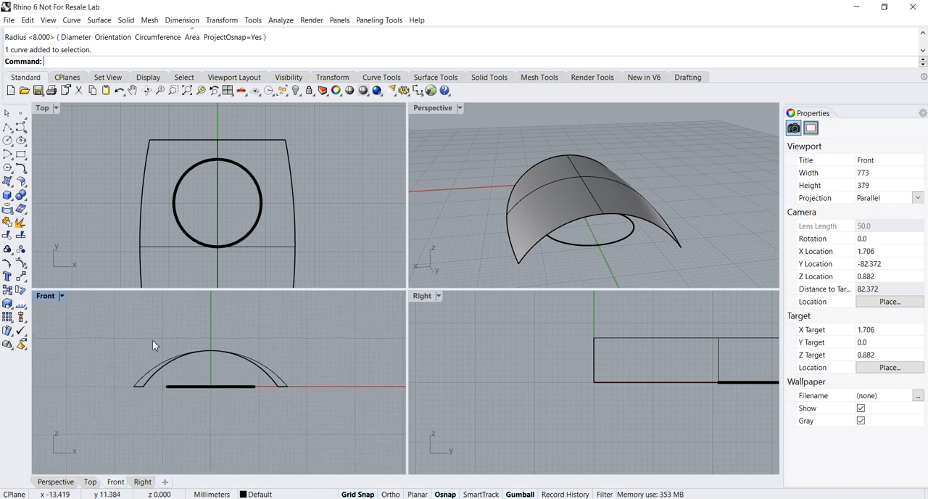
pyautogui.moveTo(222, 390)
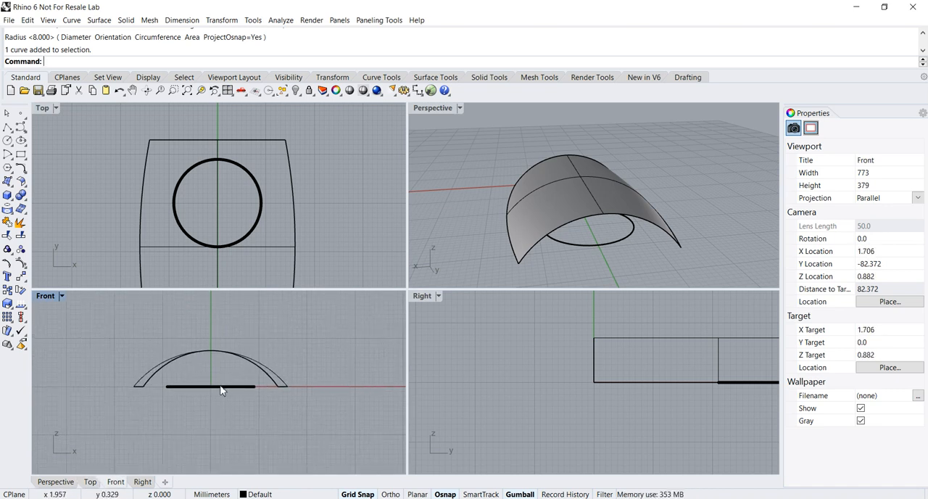
# Pick the circle in the Front view and recentre the Top view.
pyautogui.click(221, 386)
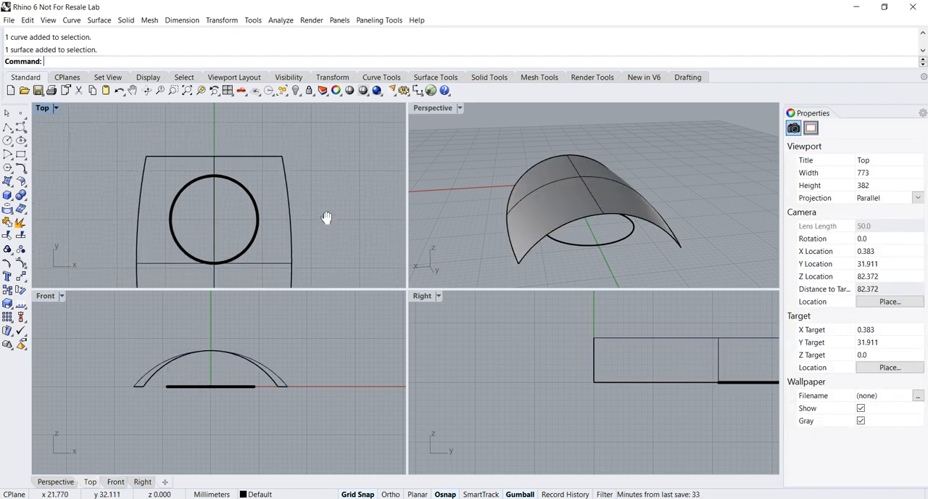
pyautogui.moveTo(326, 218); pyautogui.dragTo(327, 192)
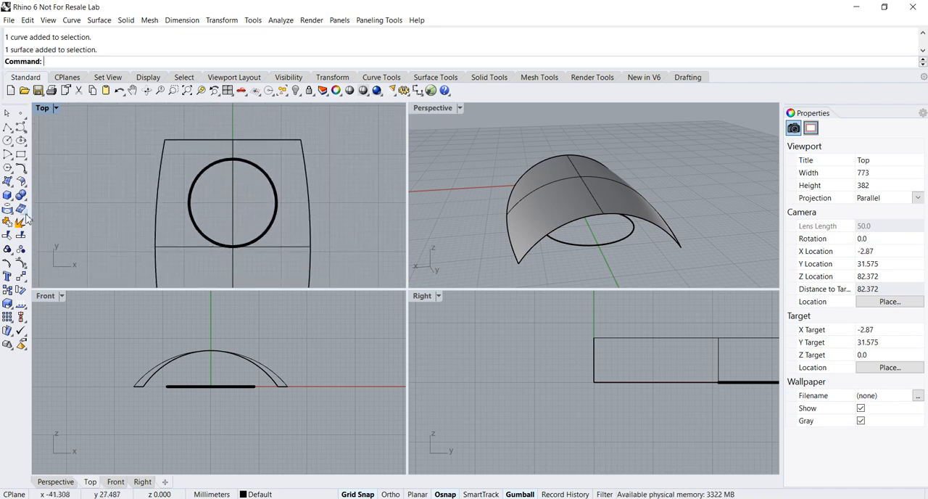
pyautogui.moveTo(7, 211)
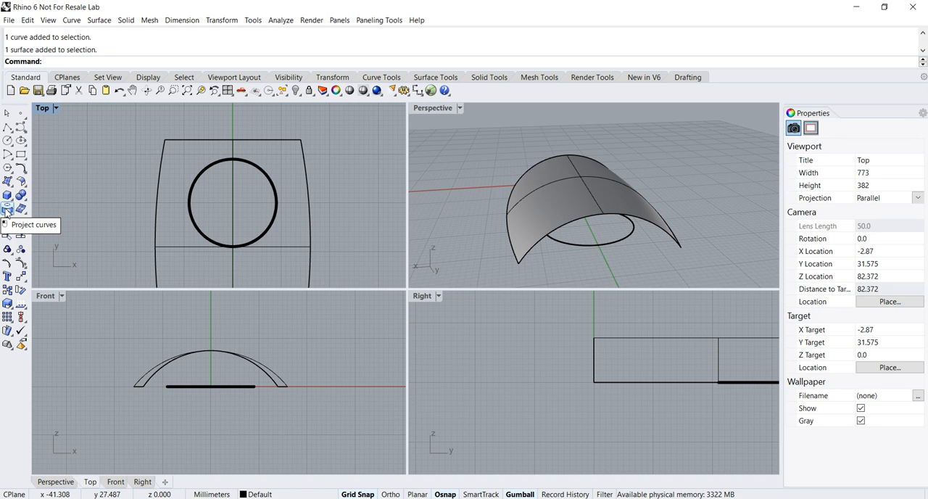
# Start projecting the circle onto the curved surface with Project curves.
pyautogui.click(65, 90)
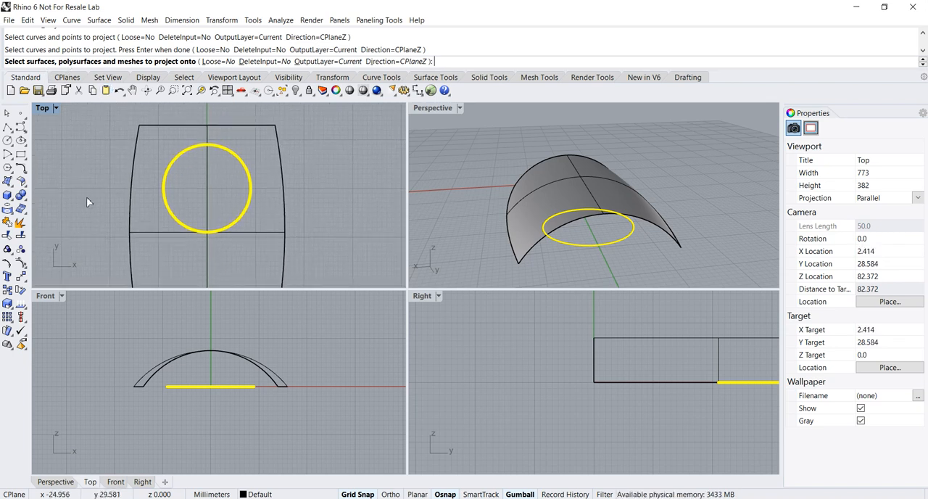
pyautogui.moveTo(148, 234)
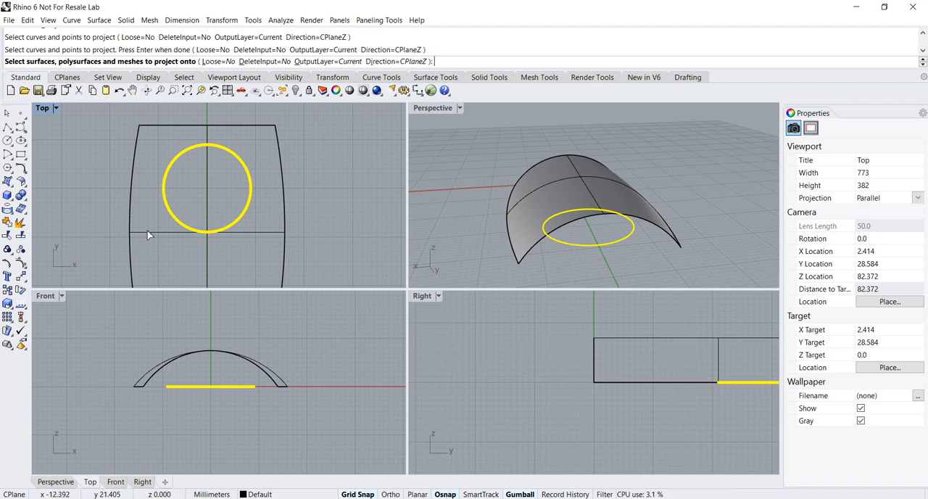
pyautogui.moveTo(158, 379)
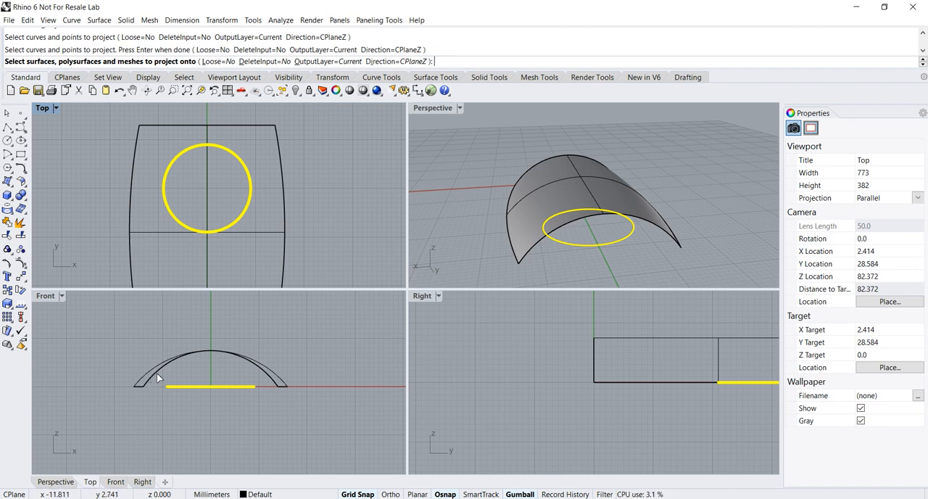
pyautogui.moveTo(618, 370)
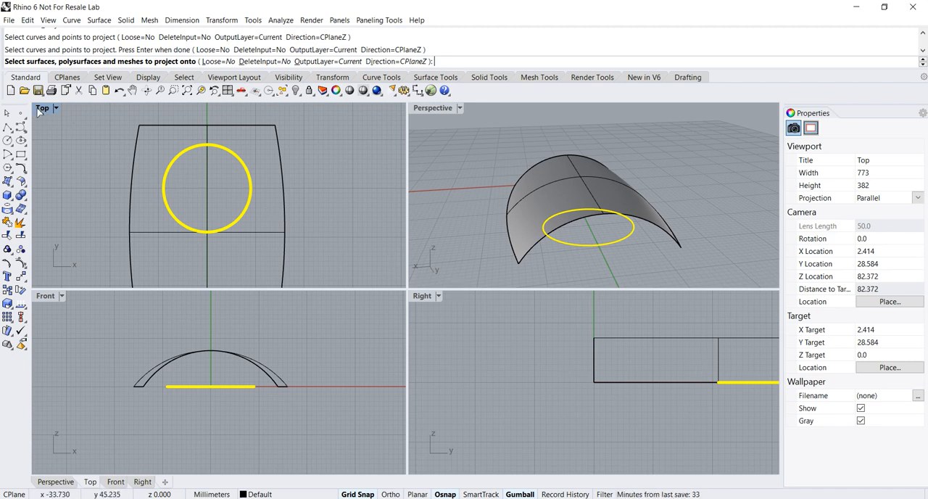
pyautogui.moveTo(144, 237)
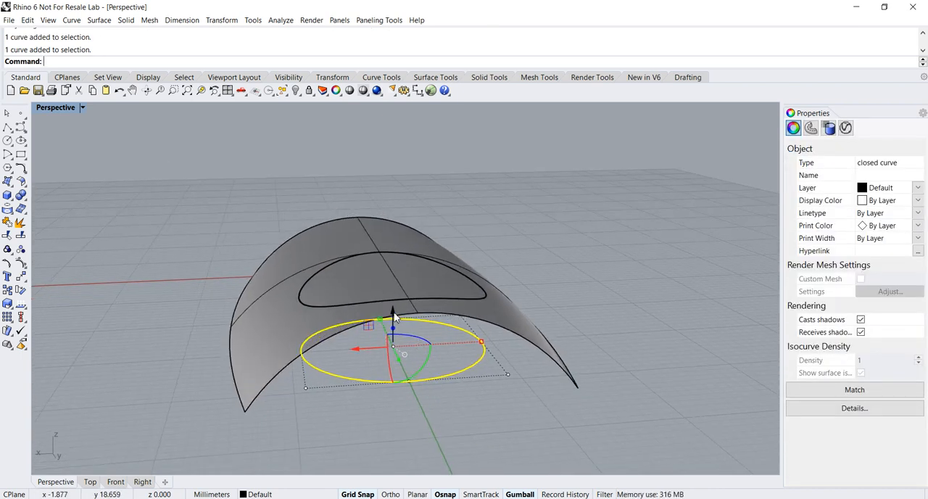
pyautogui.moveTo(391, 312); pyautogui.dragTo(392, 203)
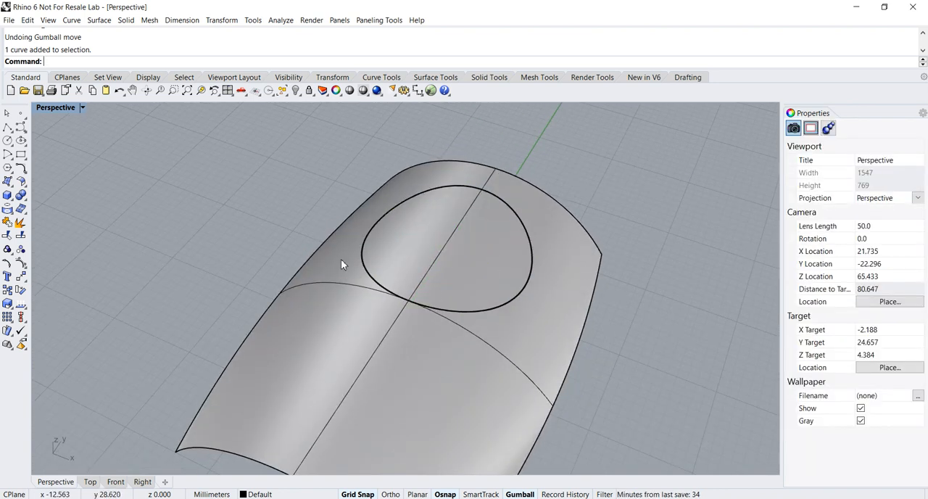
pyautogui.moveTo(343, 264); pyautogui.dragTo(379, 281)
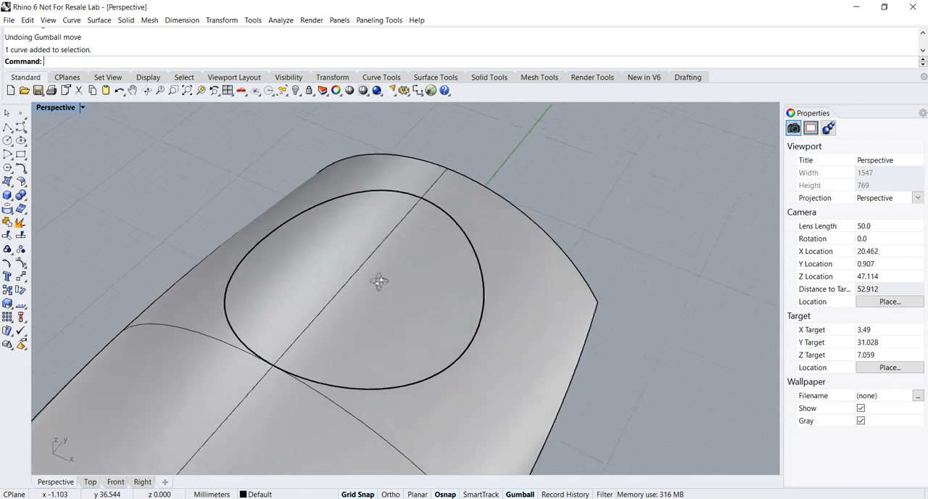
pyautogui.moveTo(377, 283); pyautogui.dragTo(402, 282)
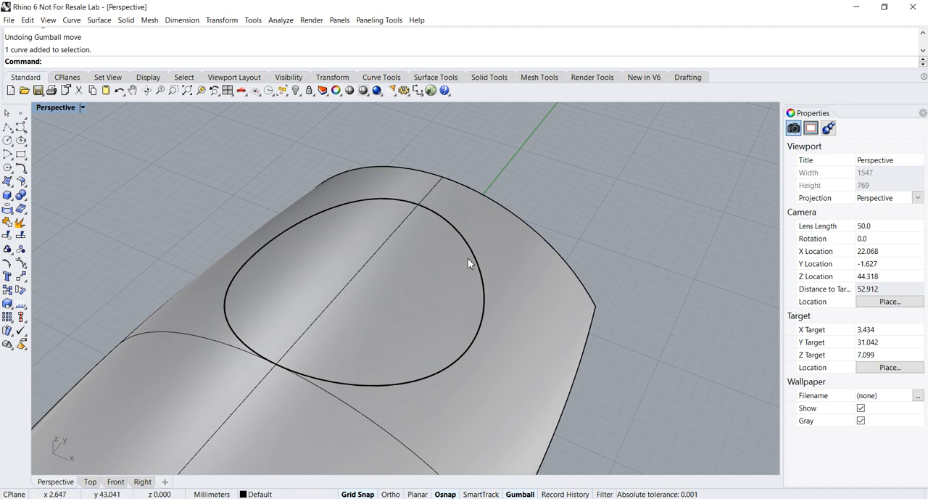
pyautogui.moveTo(327, 262)
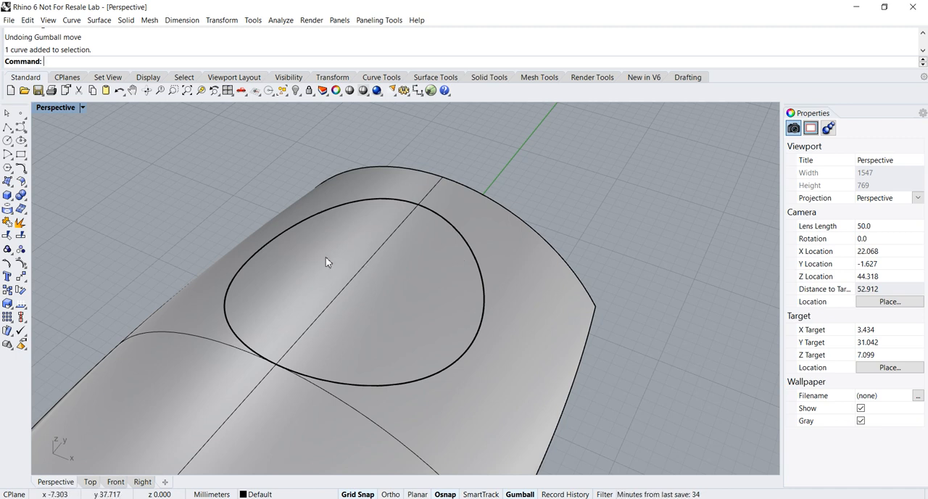
pyautogui.moveTo(351, 261)
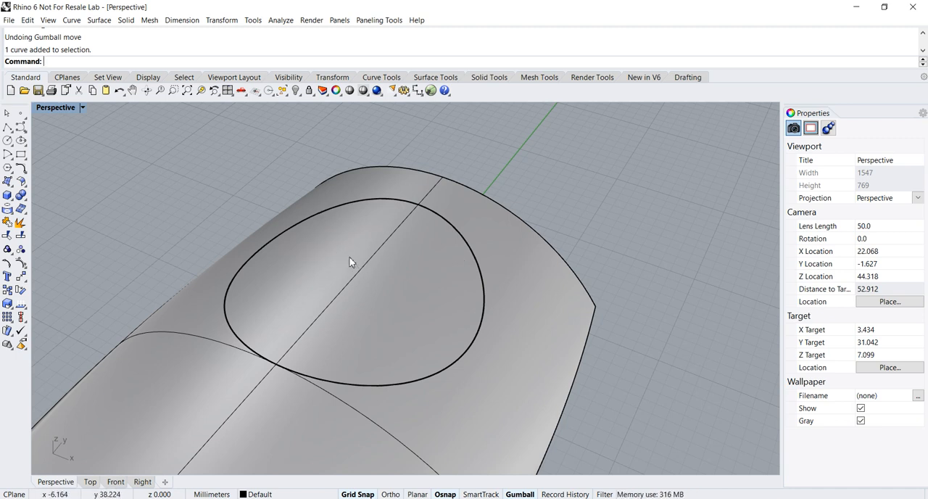
pyautogui.moveTo(351, 262); pyautogui.dragTo(183, 192)
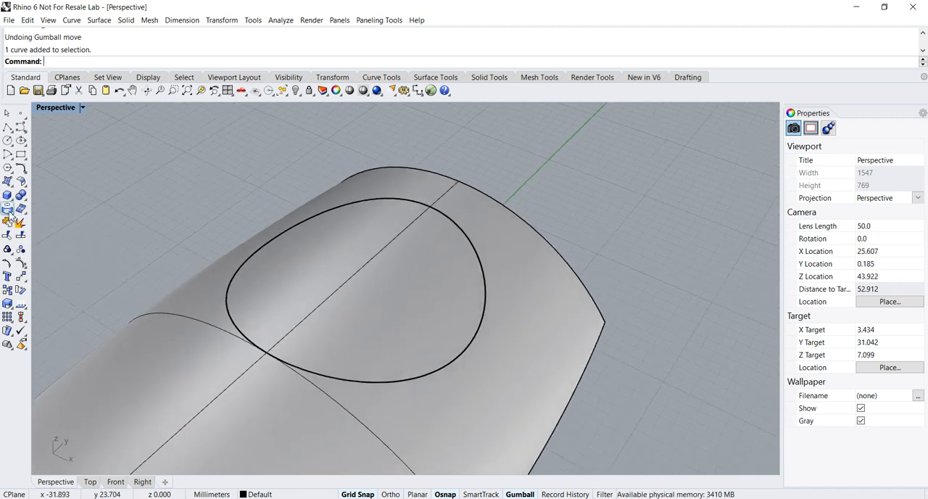
pyautogui.moveTo(8, 236)
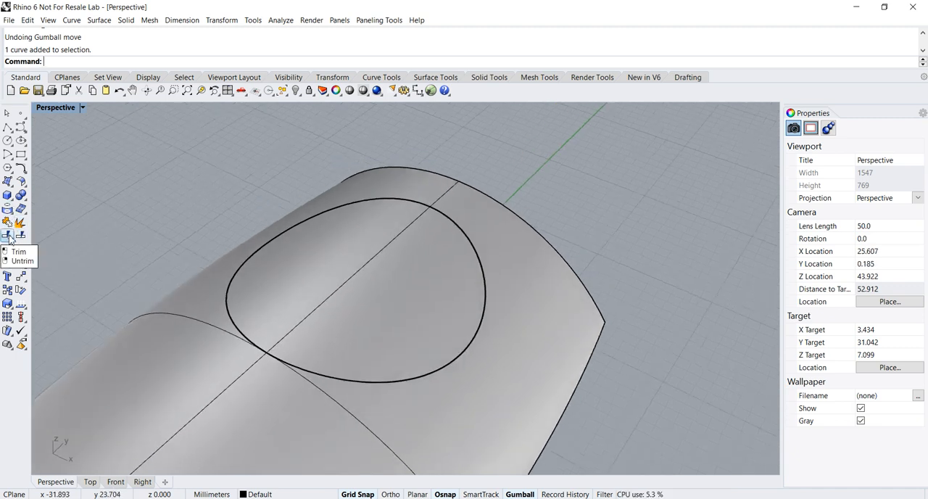
pyautogui.moveTo(105, 244)
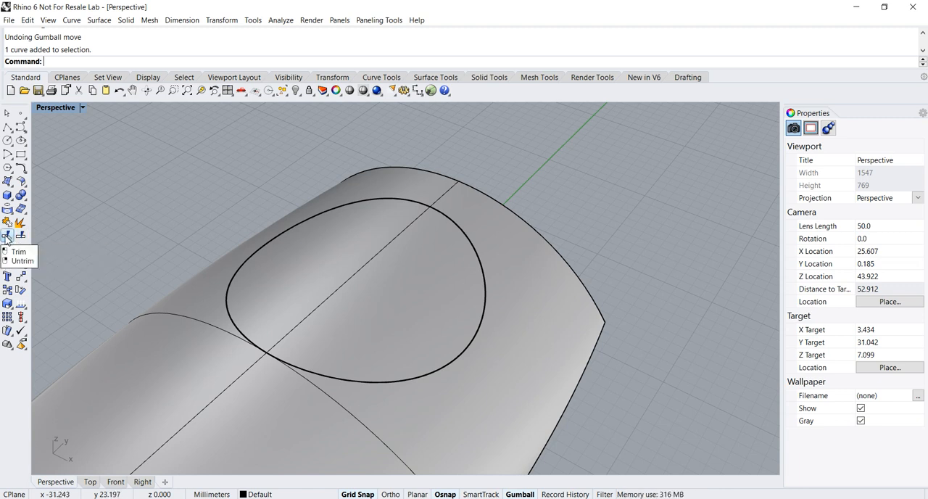
pyautogui.click(7, 237)
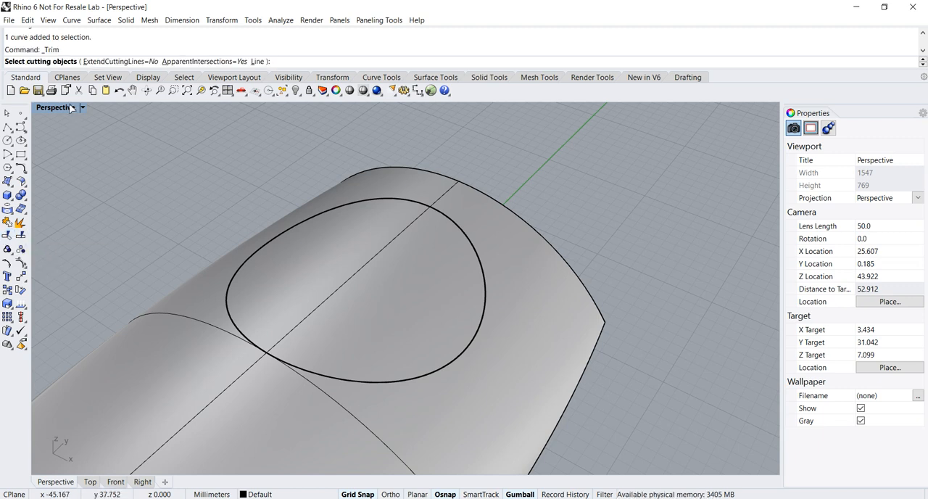
pyautogui.moveTo(233, 269)
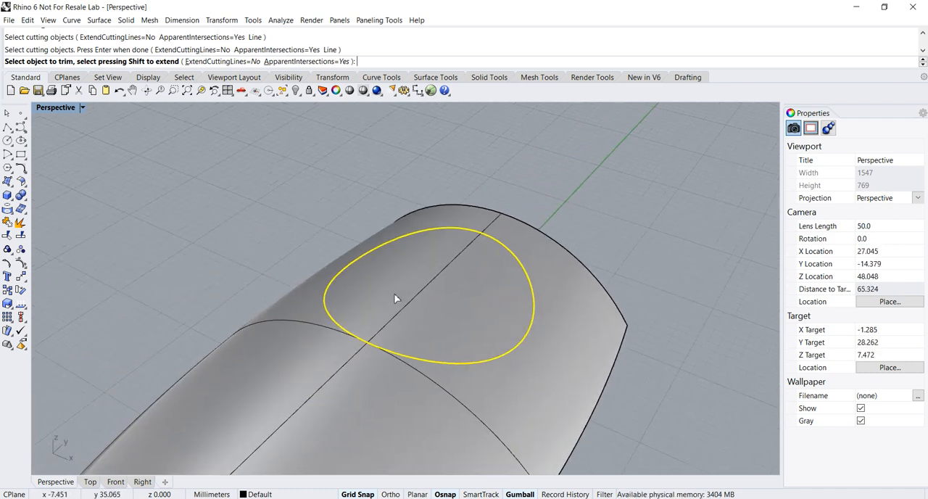
pyautogui.moveTo(428, 265)
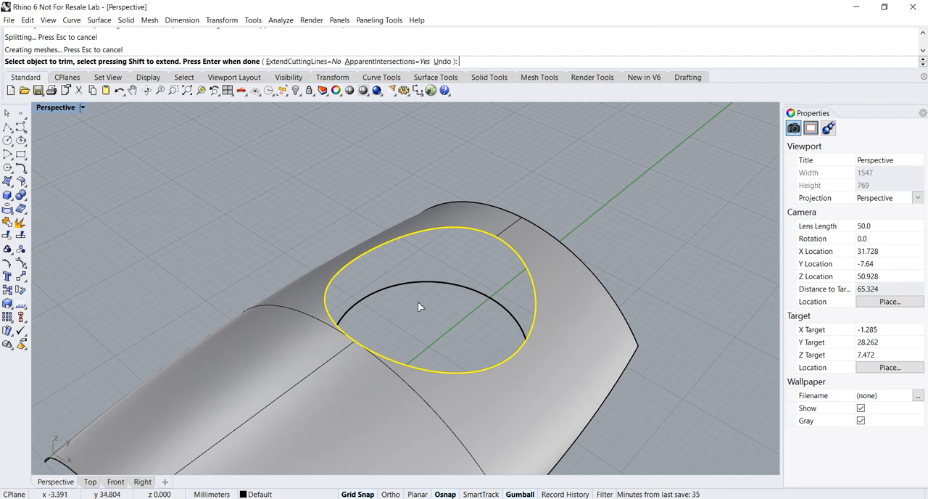
pyautogui.moveTo(439, 268)
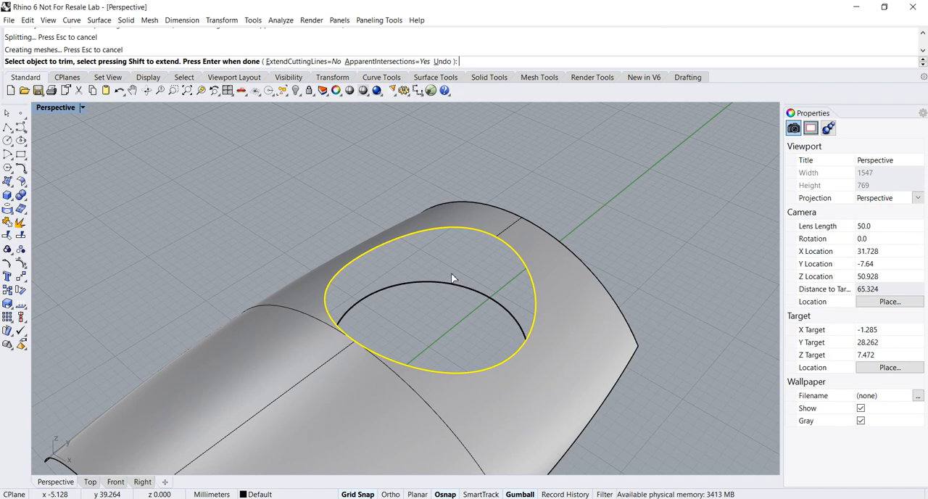
pyautogui.moveTo(447, 270)
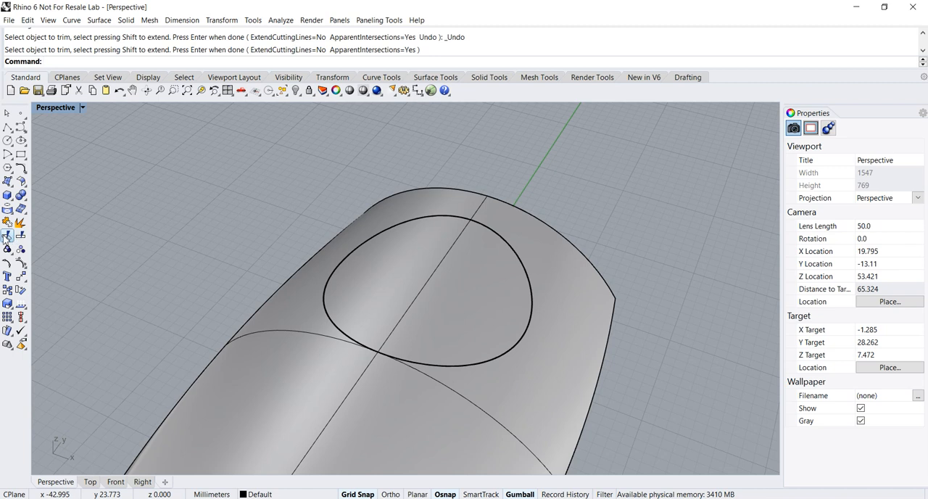
pyautogui.moveTo(8, 236)
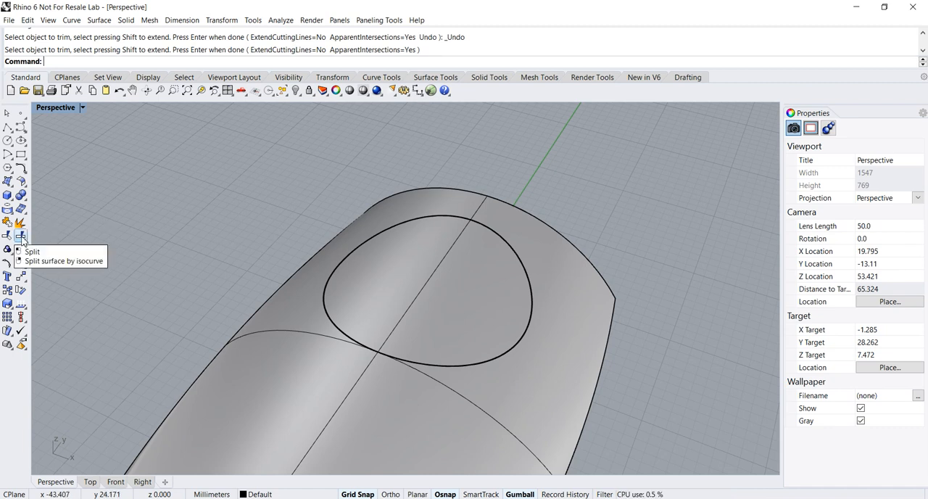
# Start Split and choose the arched surface as the piece to split.
pyautogui.click(32, 251)
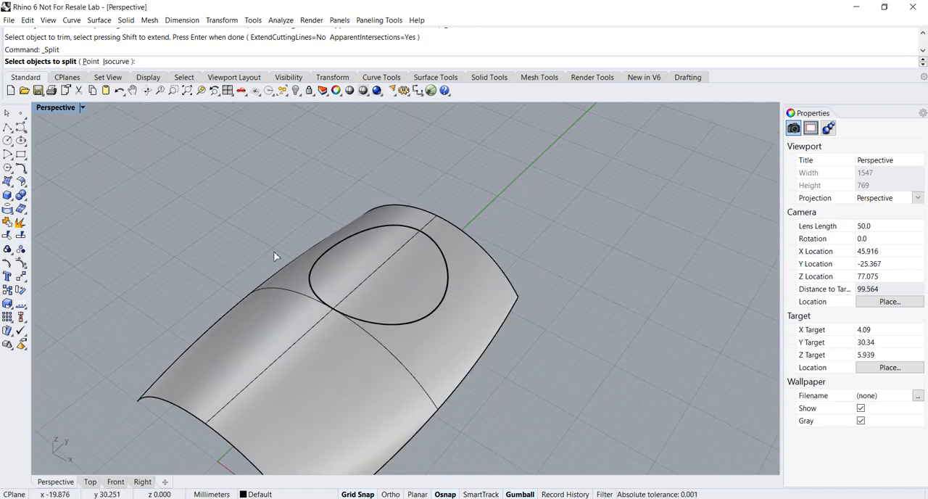
pyautogui.moveTo(317, 383)
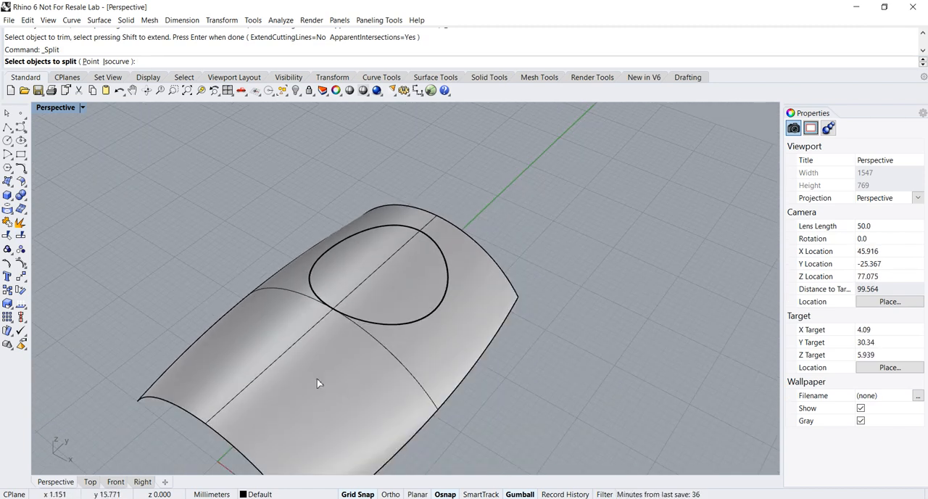
pyautogui.click(319, 382)
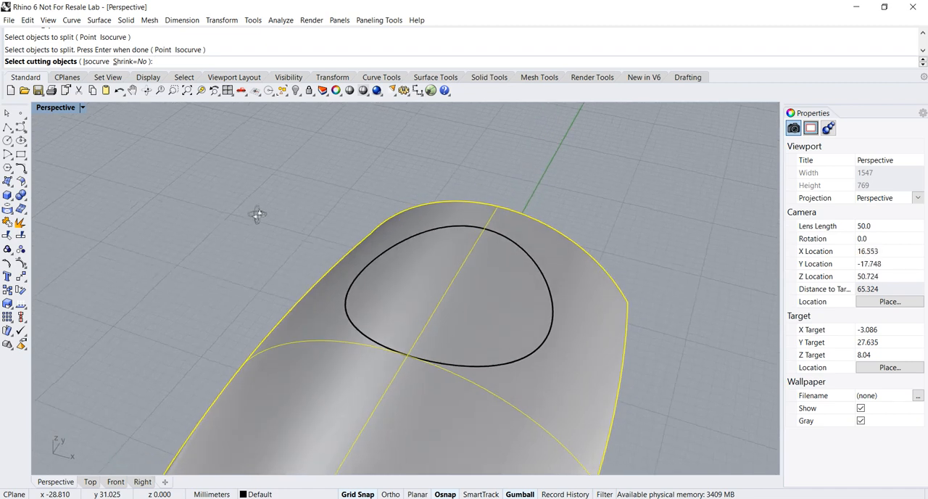
pyautogui.moveTo(500, 242)
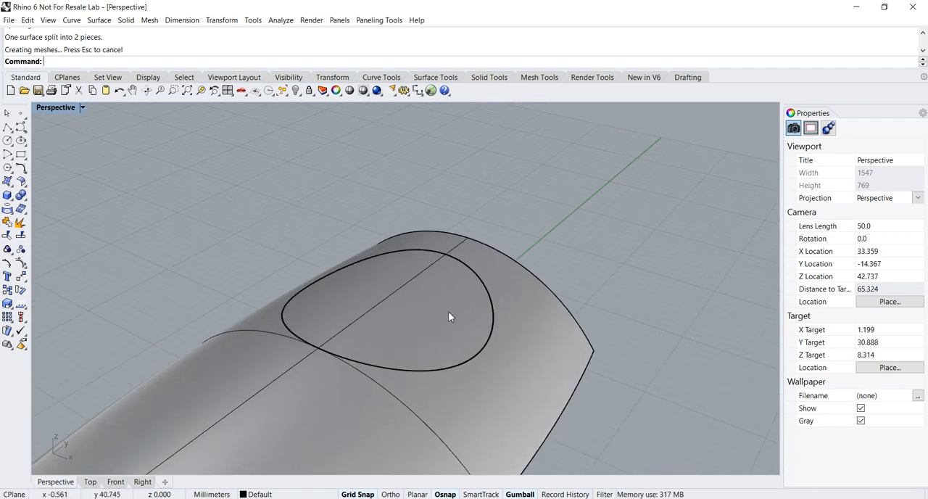
pyautogui.click(449, 317)
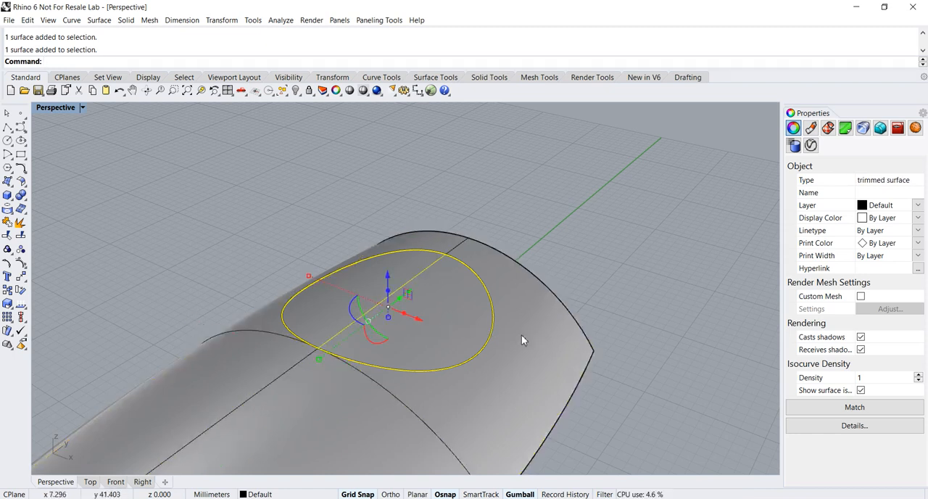
pyautogui.moveTo(486, 327)
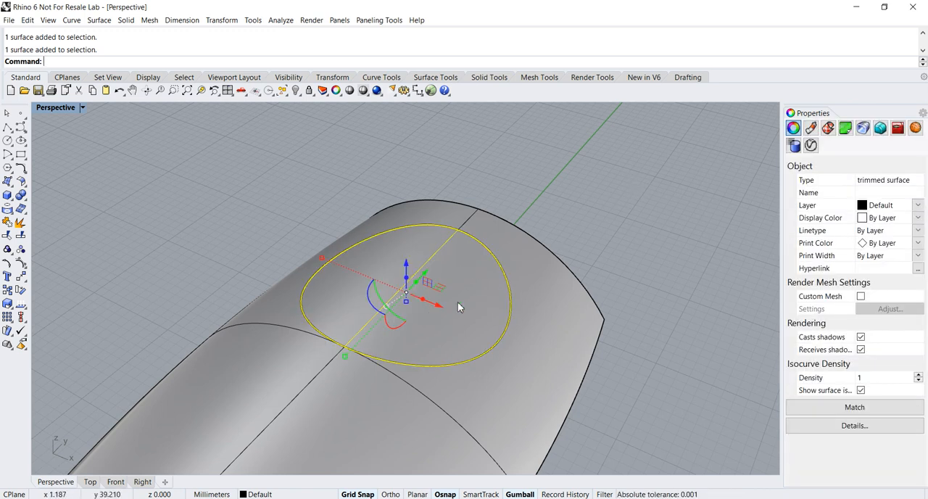
pyautogui.moveTo(587, 215)
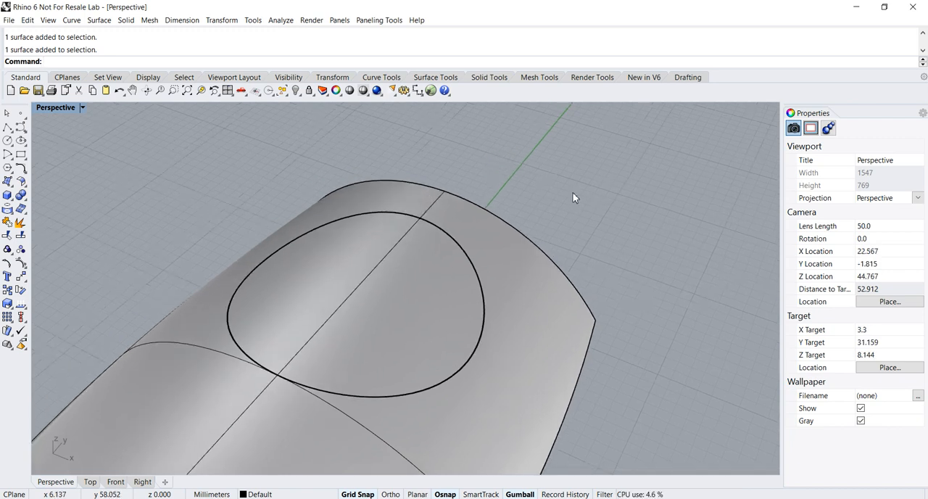
pyautogui.moveTo(311, 300)
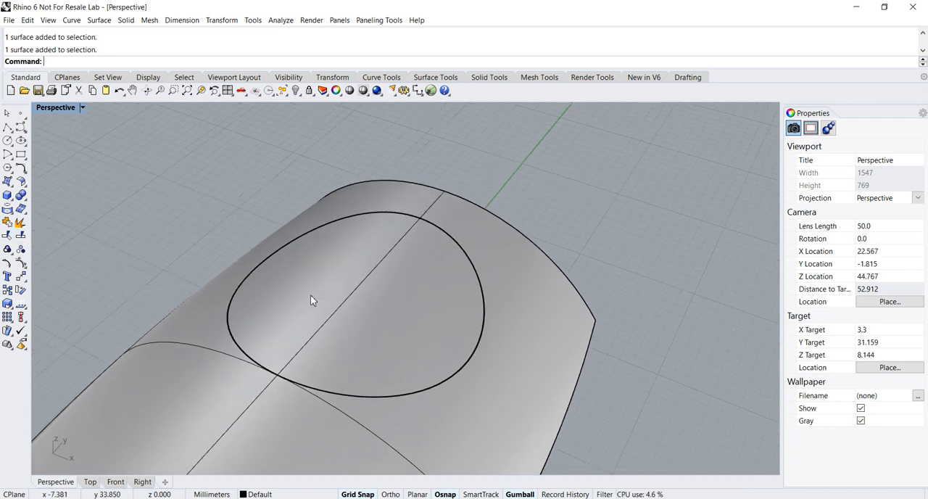
pyautogui.moveTo(391, 295)
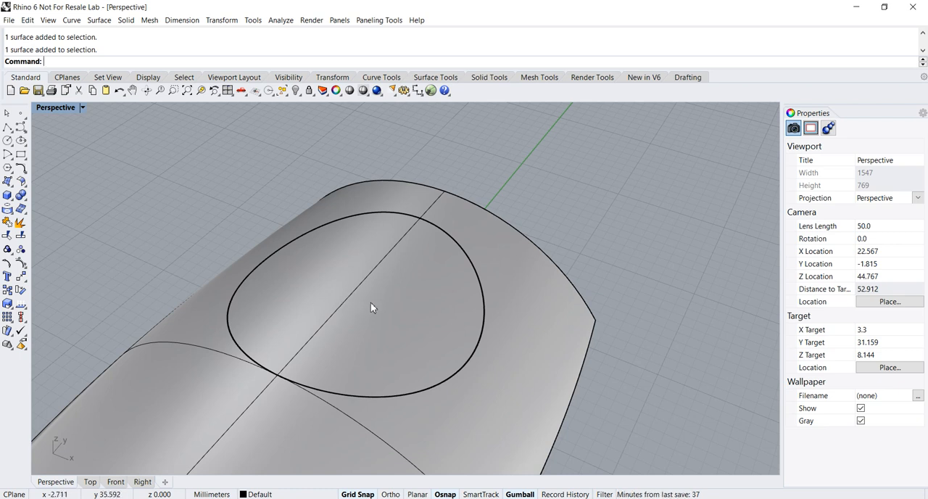
# Select the inner piece, then loft between its curve and the outer edge.
pyautogui.click(370, 305)
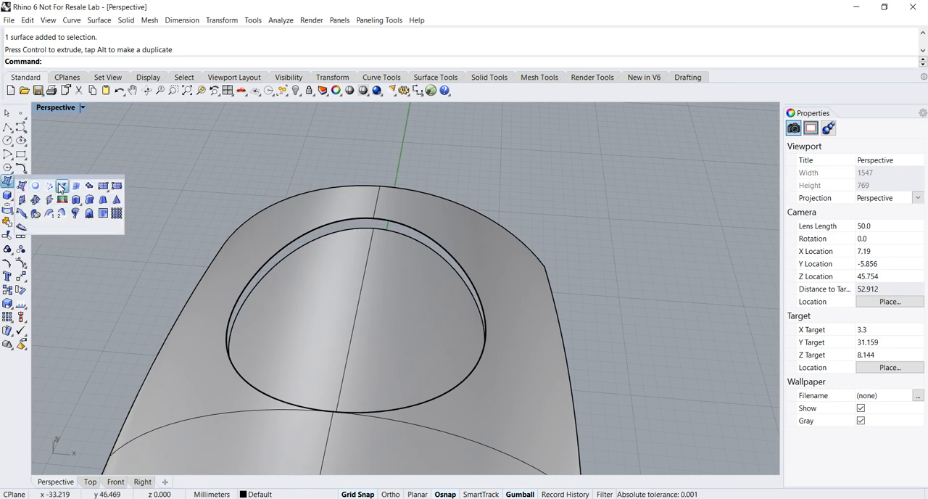
pyautogui.click(62, 186)
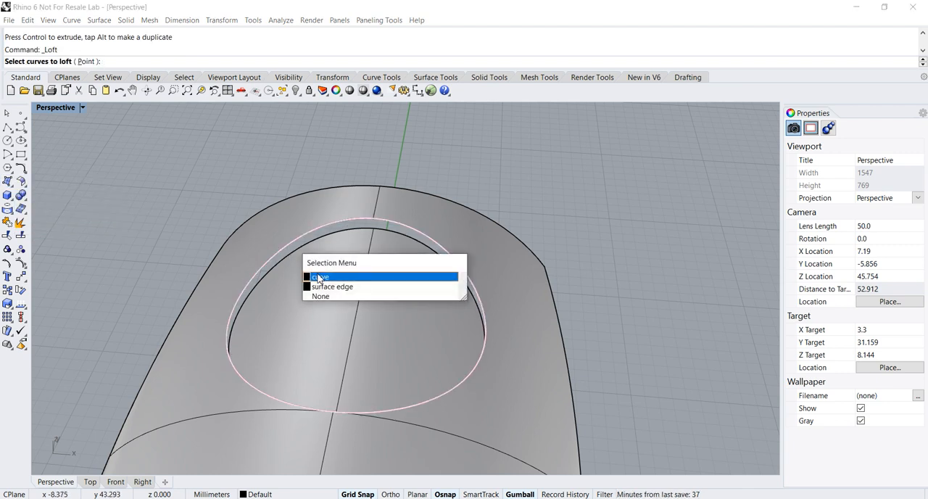
pyautogui.click(320, 276)
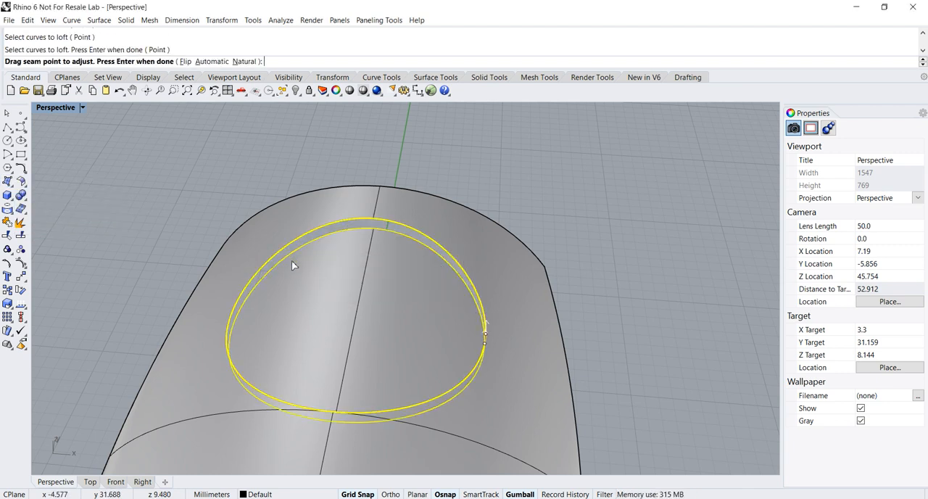
pyautogui.press('Enter')
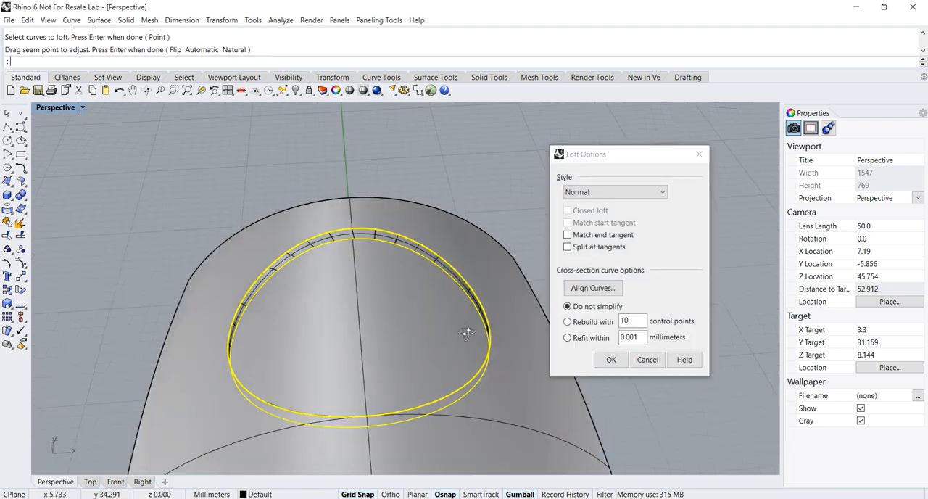